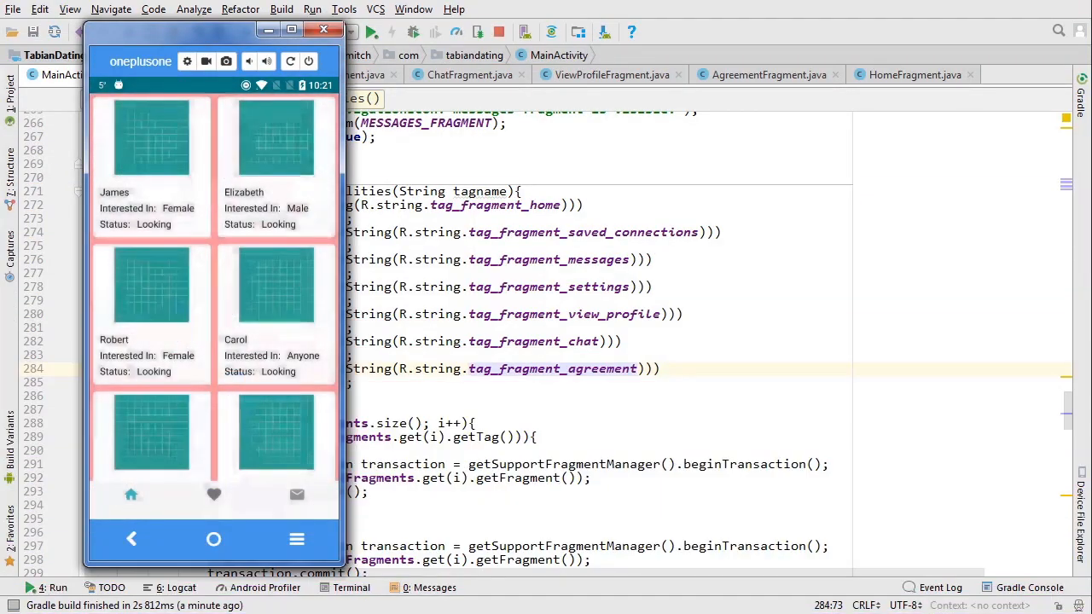
Step: Open the Settings screen of the emulated Tabian Dating app from its navigation drawer
left_click(150, 286)
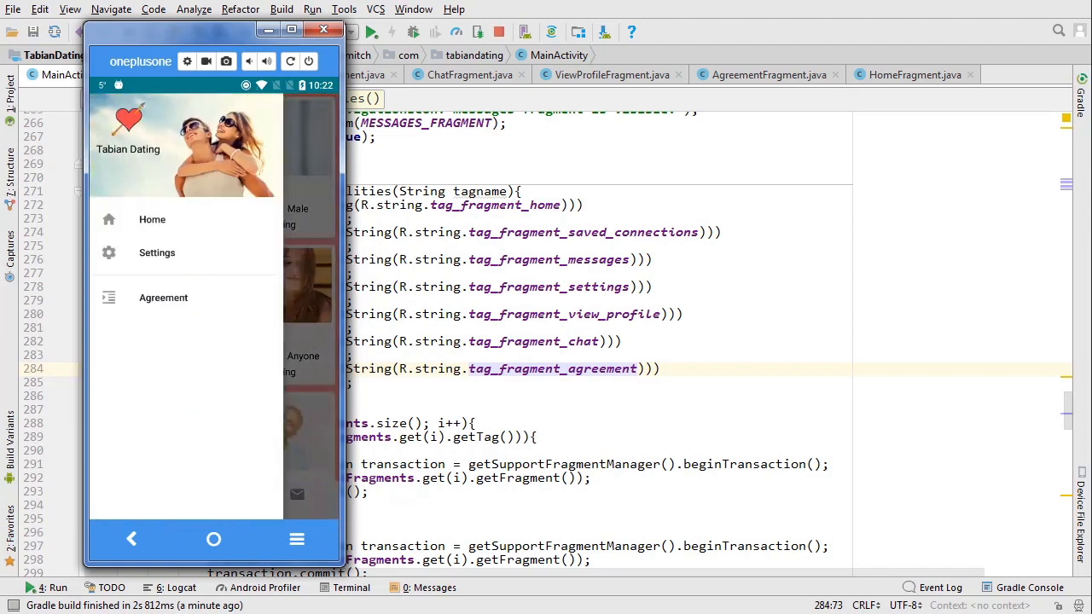
left_click(157, 252)
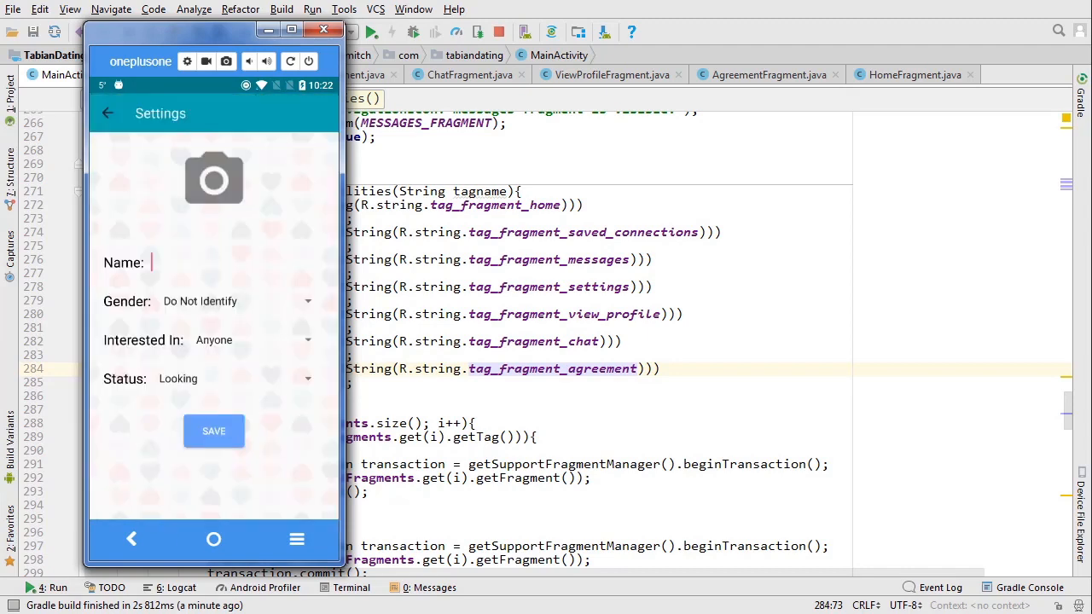